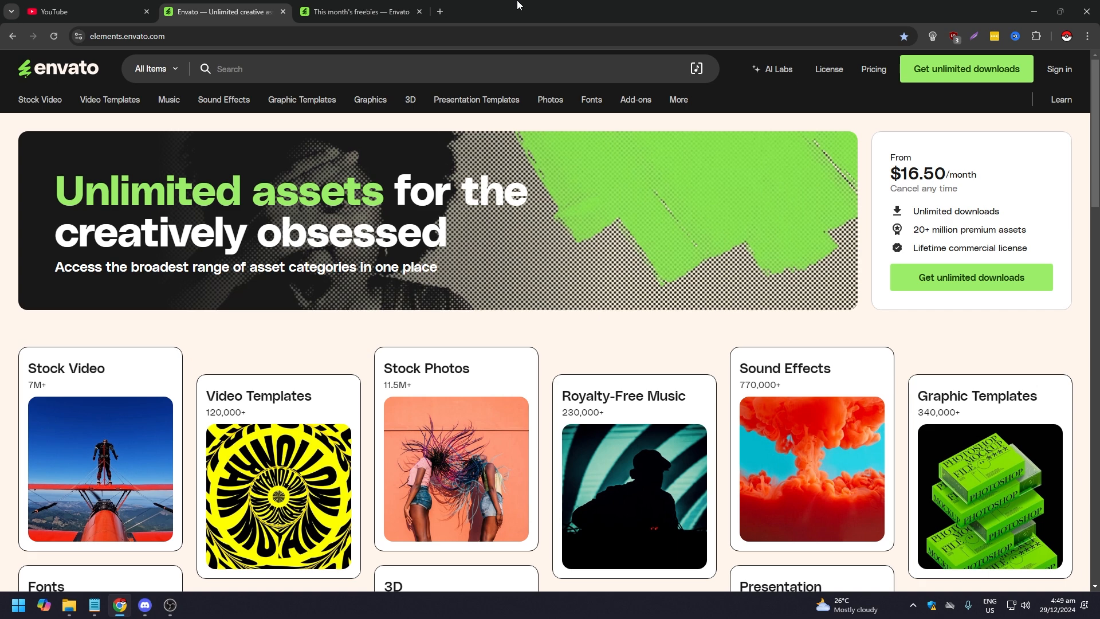
{"action": "mouse_move", "coordinate": [531, 22]}
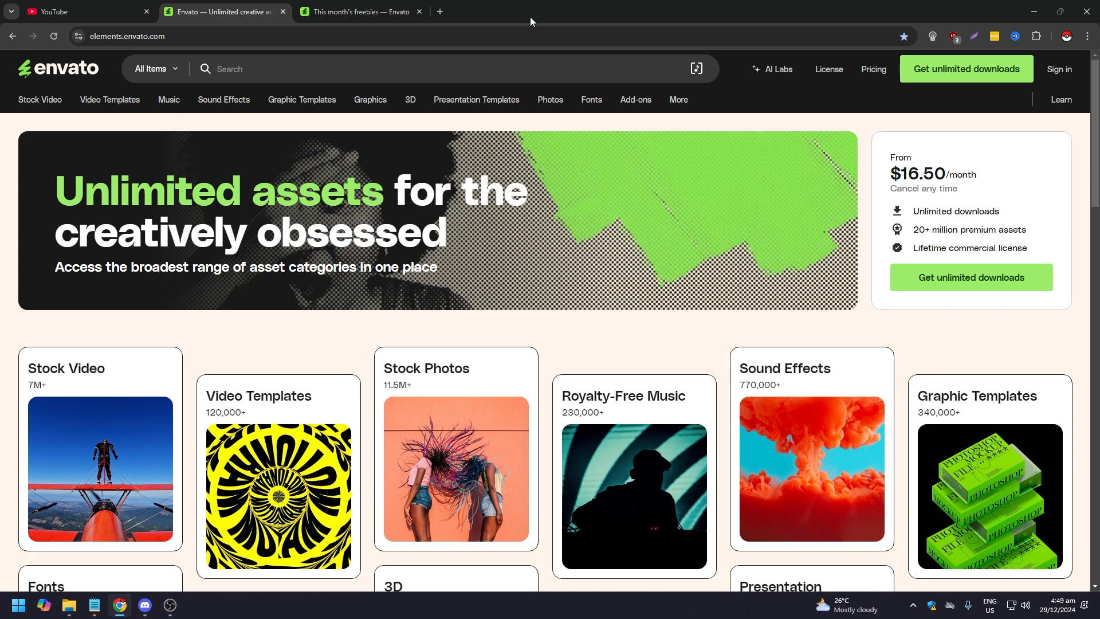
{"action": "mouse_move", "coordinate": [581, 6]}
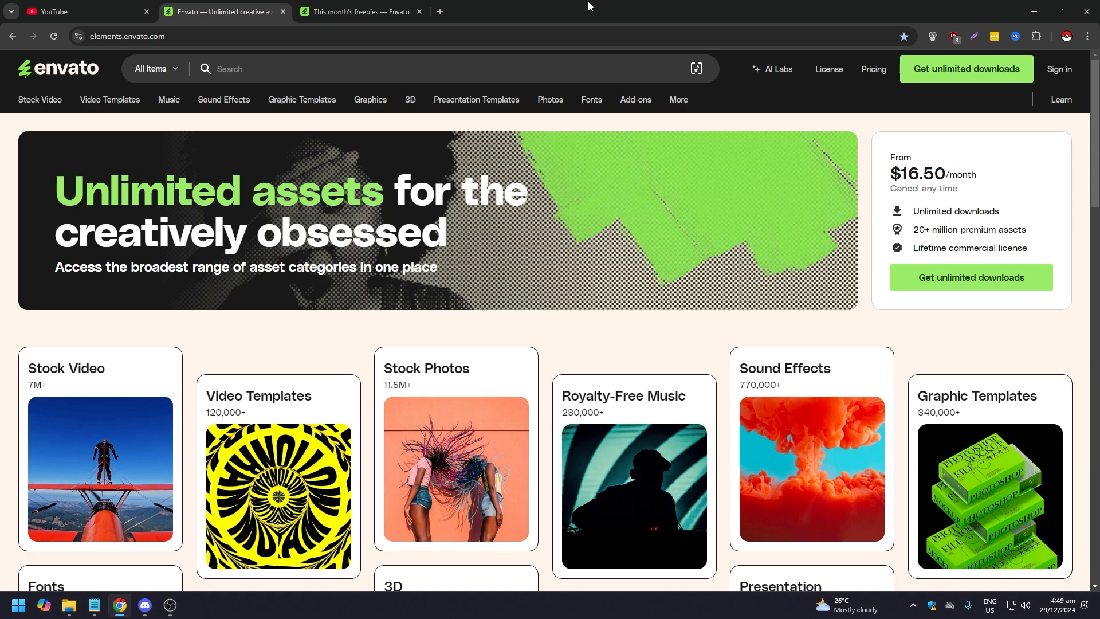
{"action": "mouse_move", "coordinate": [605, 6]}
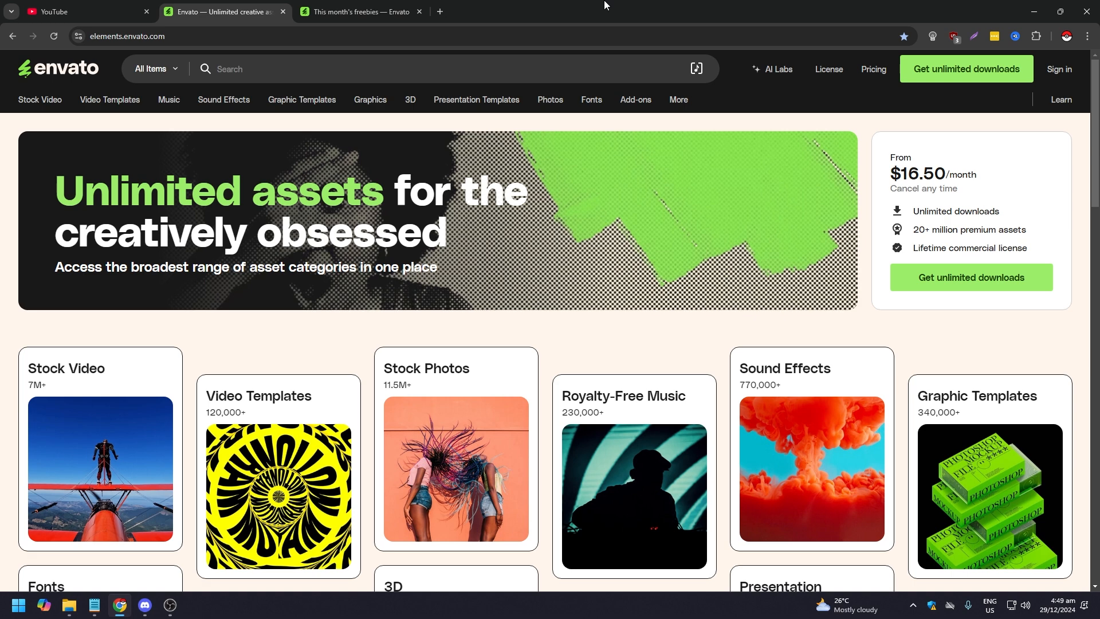
{"action": "mouse_move", "coordinate": [623, 14]}
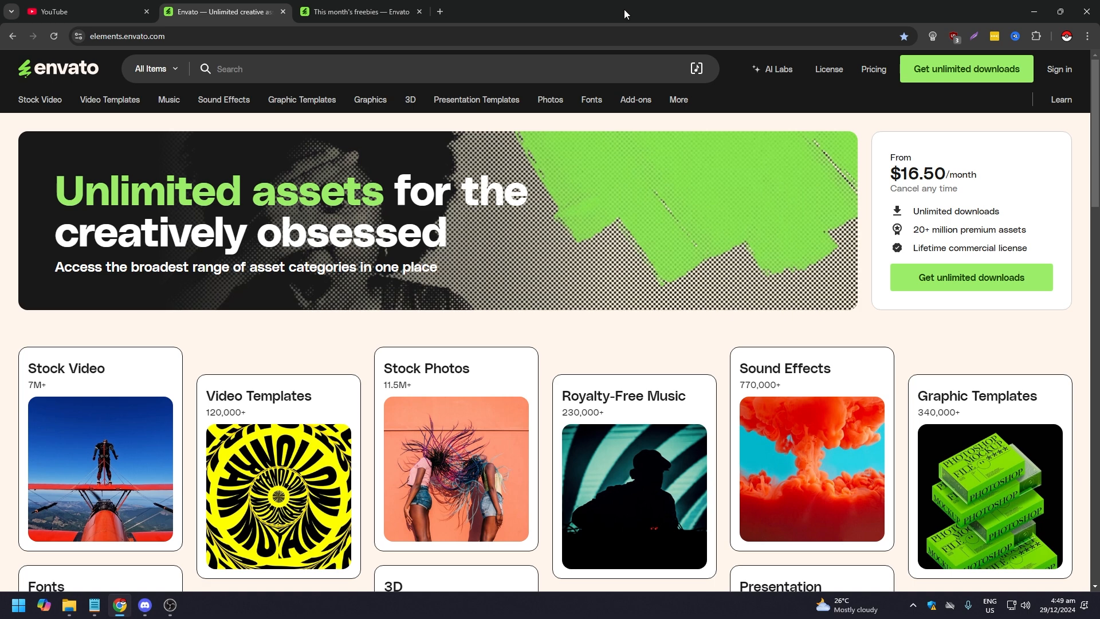
{"action": "mouse_move", "coordinate": [791, 103]}
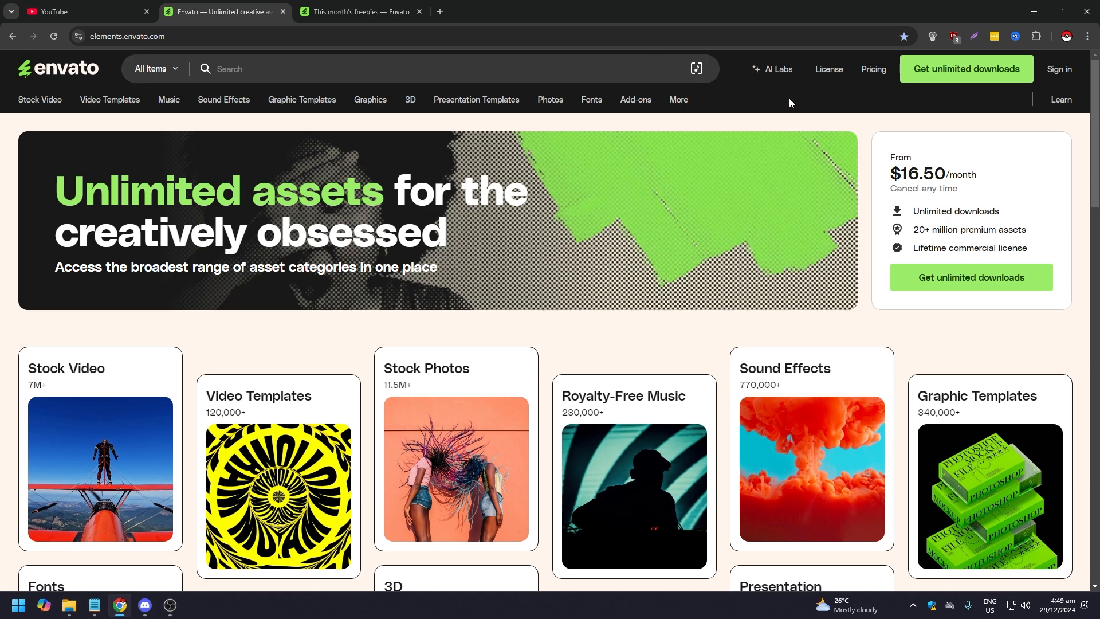
{"action": "mouse_move", "coordinate": [791, 103]}
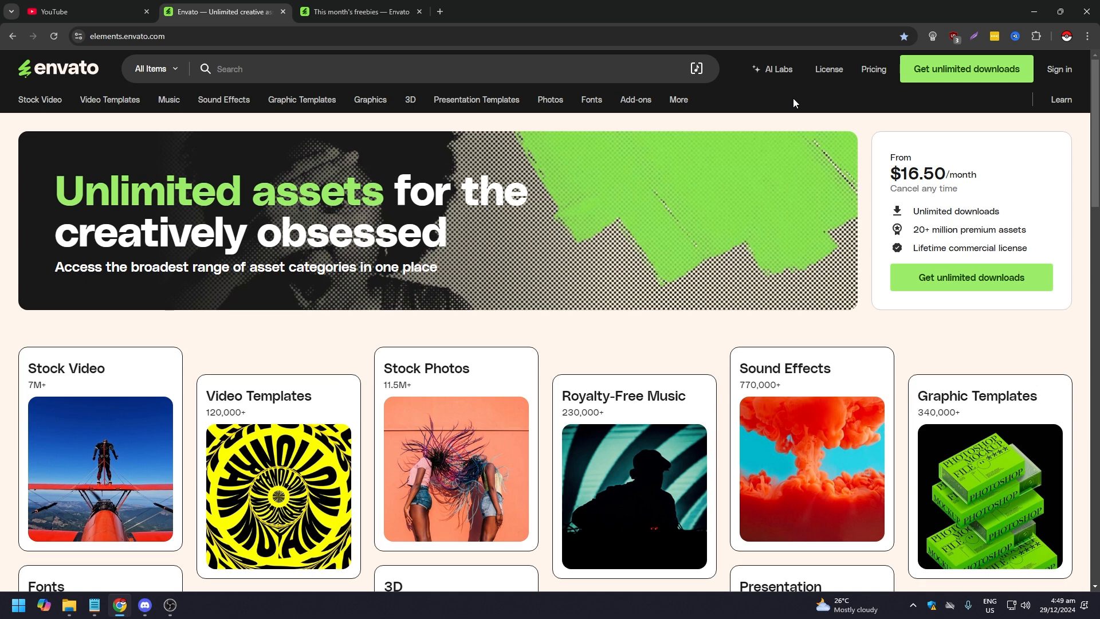
{"action": "mouse_move", "coordinate": [796, 102]}
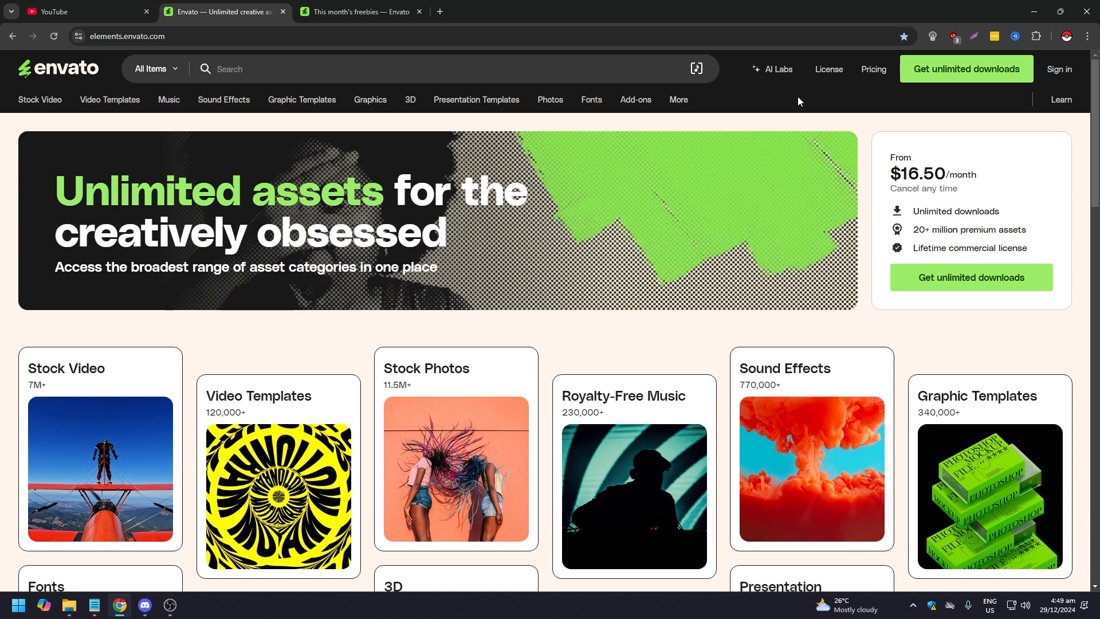
{"action": "mouse_move", "coordinate": [797, 103]}
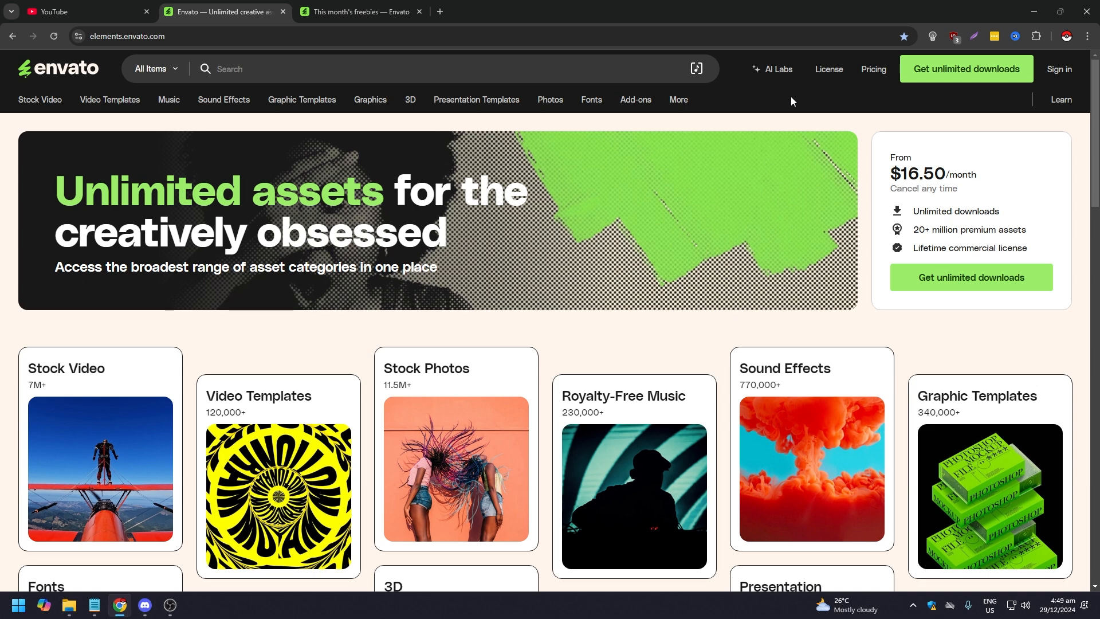
{"action": "mouse_move", "coordinate": [789, 104]}
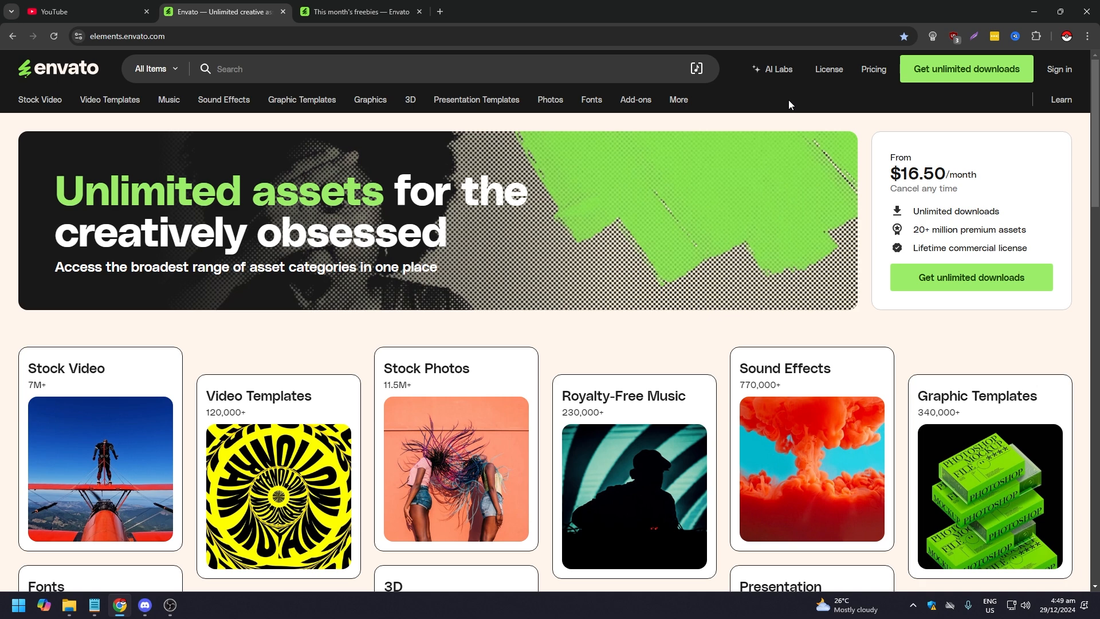
{"action": "mouse_move", "coordinate": [791, 104]}
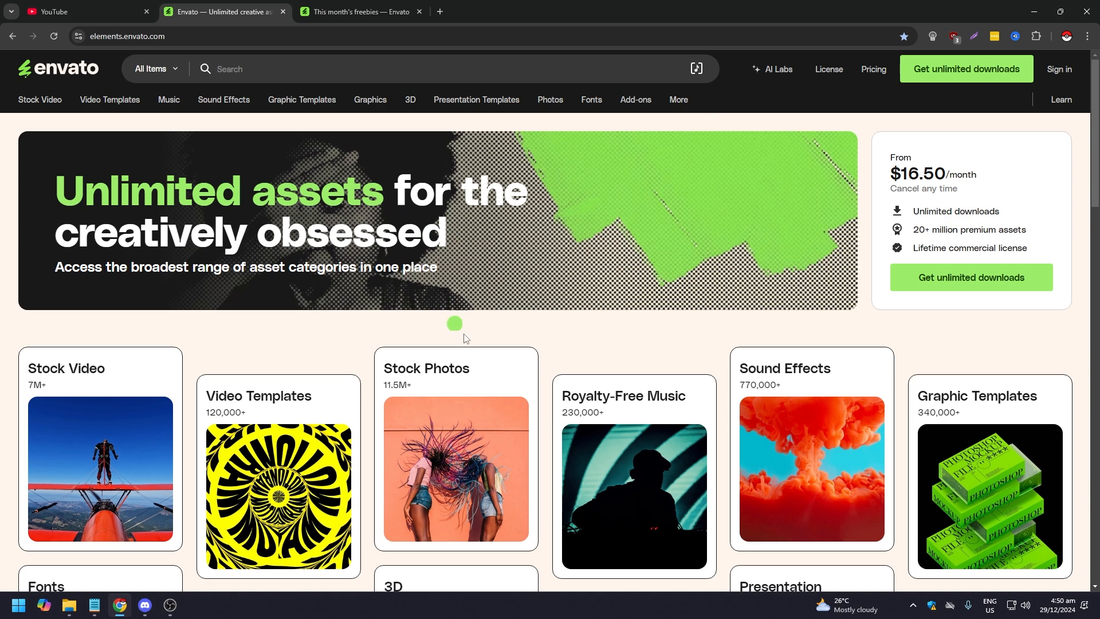
{"action": "mouse_move", "coordinate": [560, 354]}
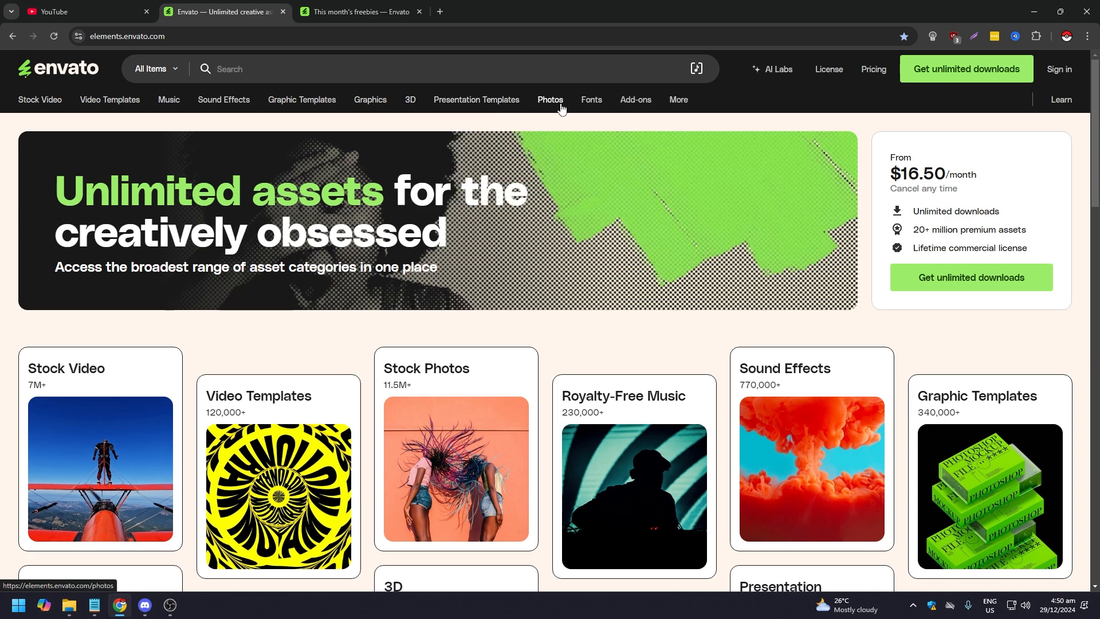
- Filter the video templates to After Effects and close the Logo Reveal item page
{"action": "left_click", "coordinate": [677, 101]}
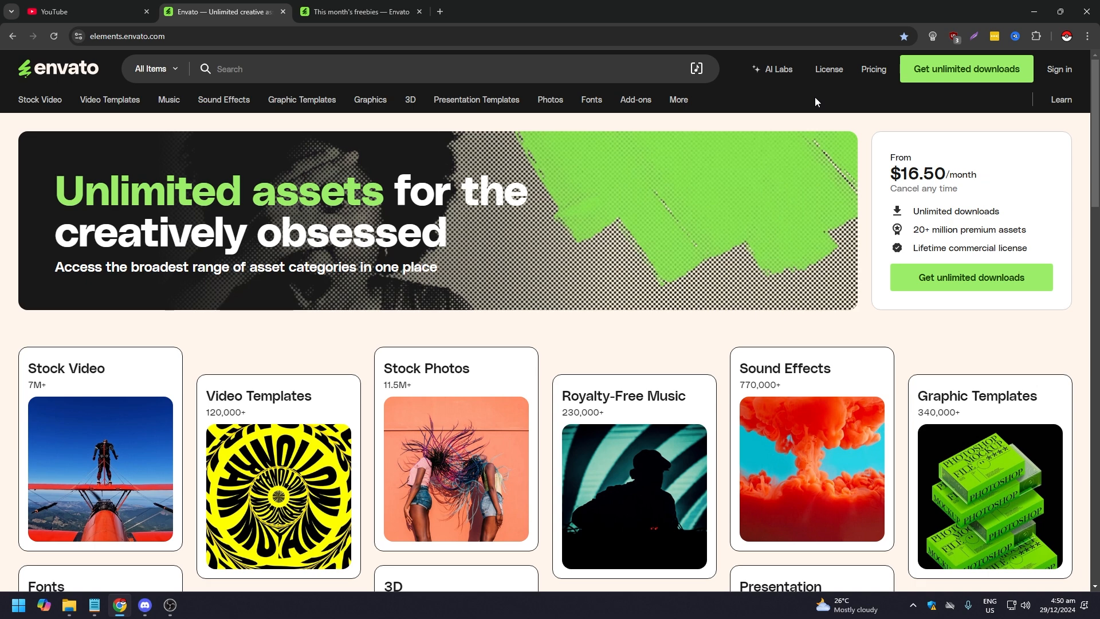
{"action": "mouse_move", "coordinate": [786, 98]}
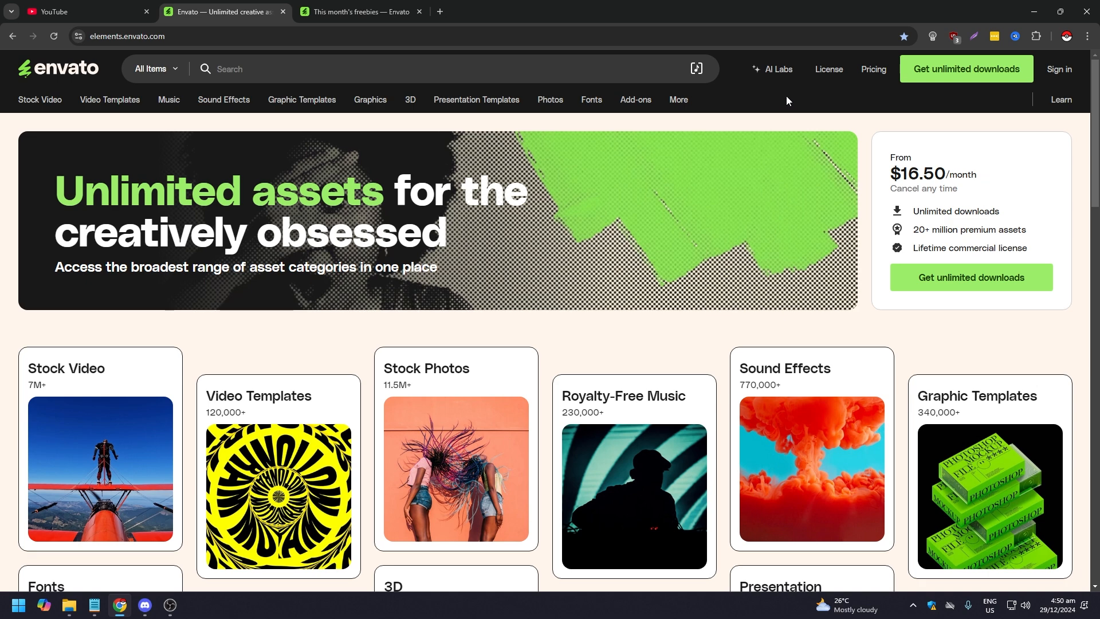
{"action": "mouse_move", "coordinate": [788, 100]}
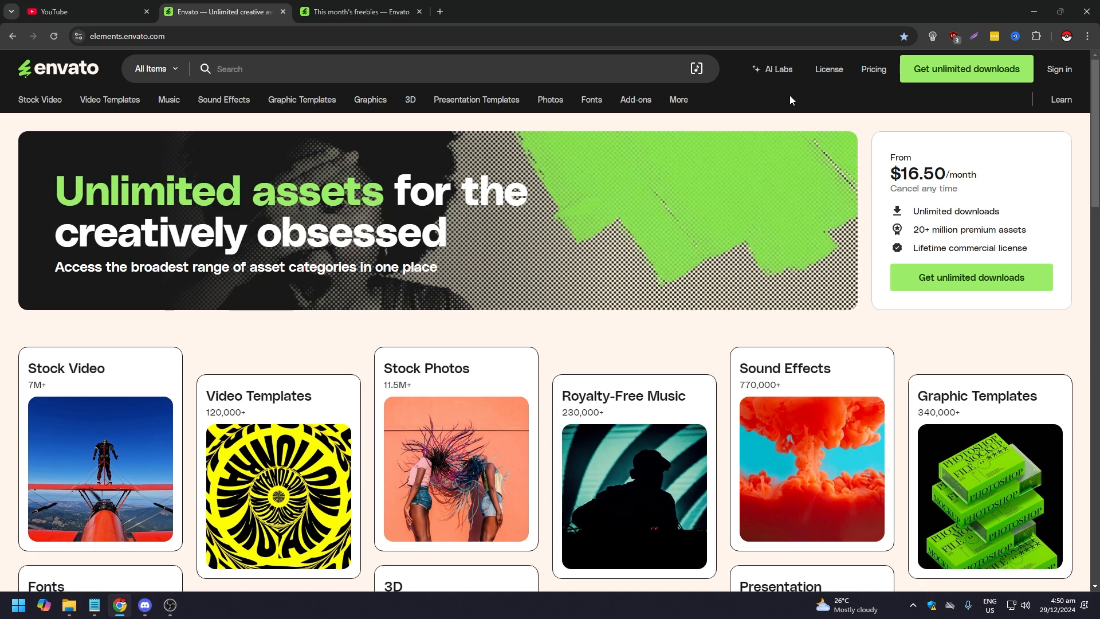
{"action": "mouse_move", "coordinate": [786, 106]}
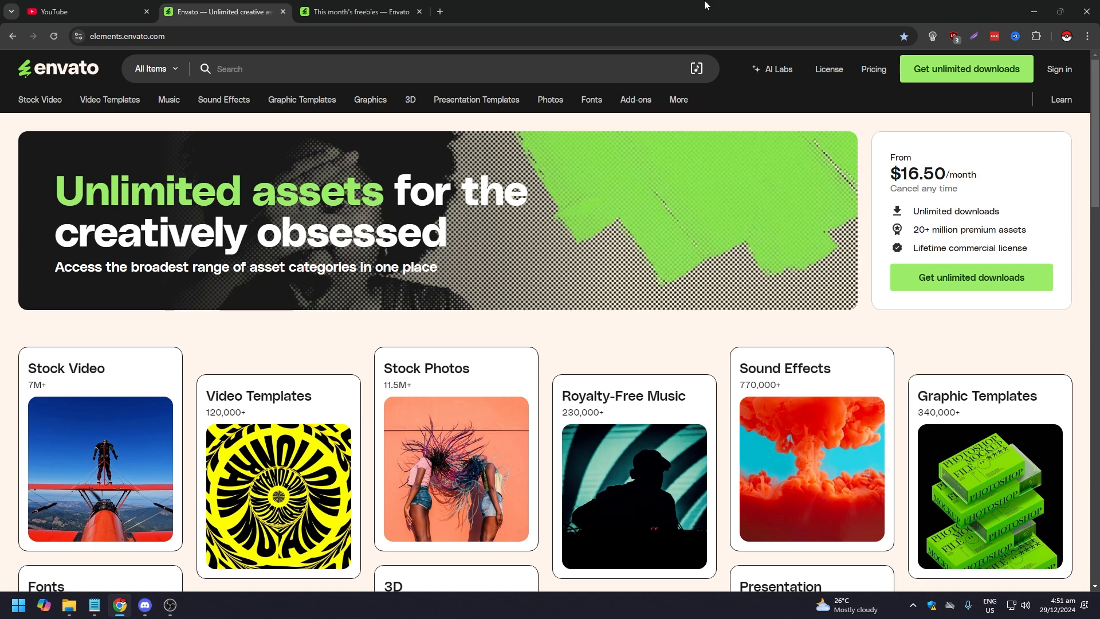
{"action": "mouse_move", "coordinate": [717, 5]}
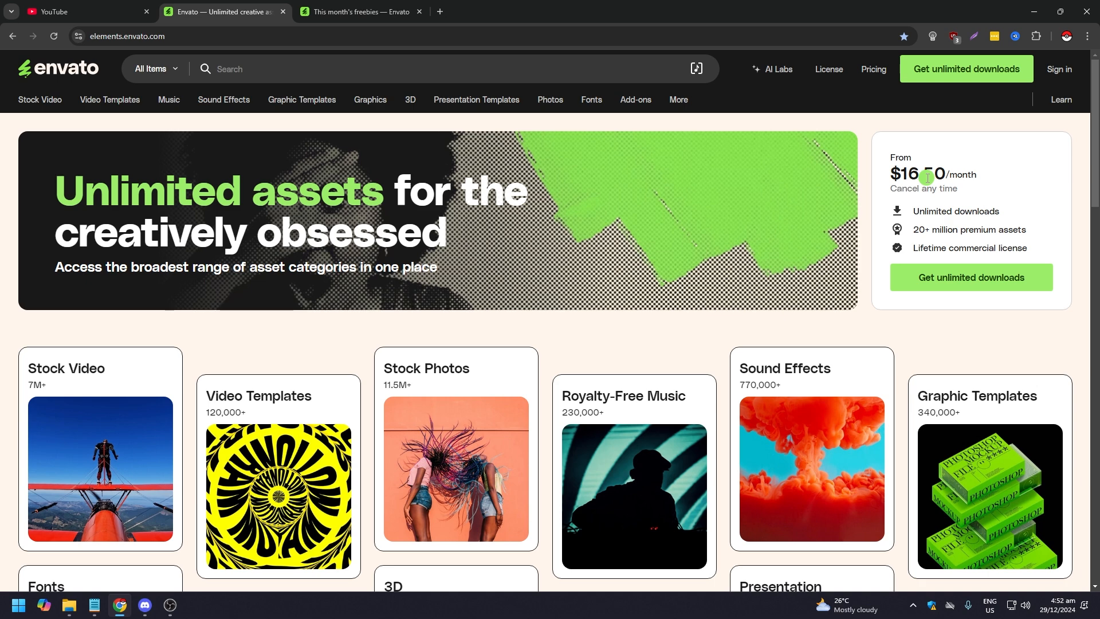
{"action": "mouse_move", "coordinate": [862, 209]}
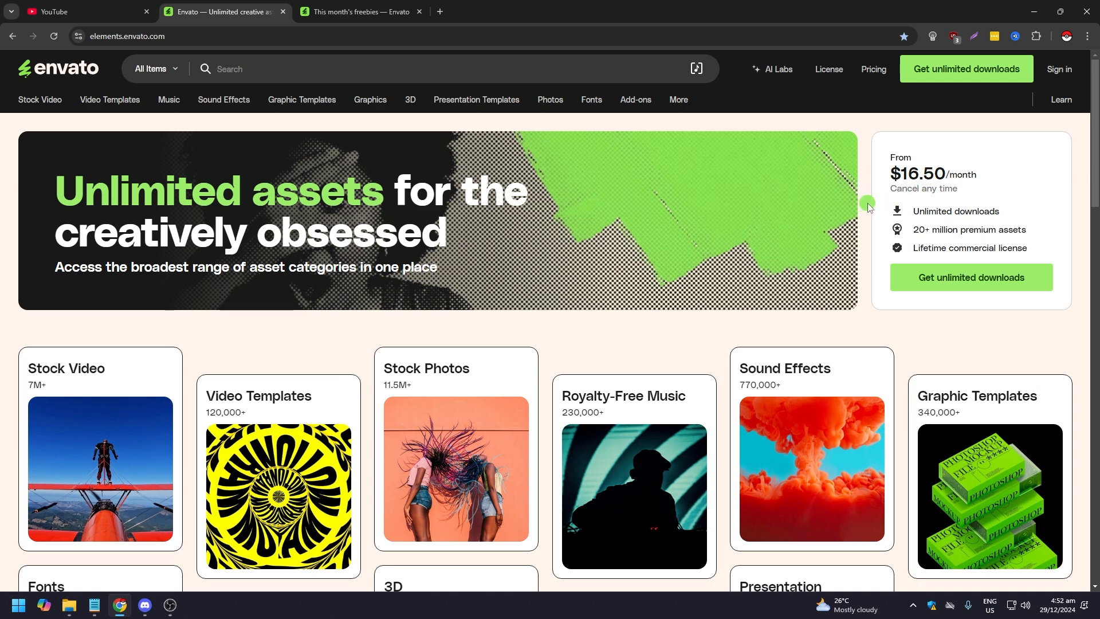
{"action": "mouse_move", "coordinate": [873, 206]}
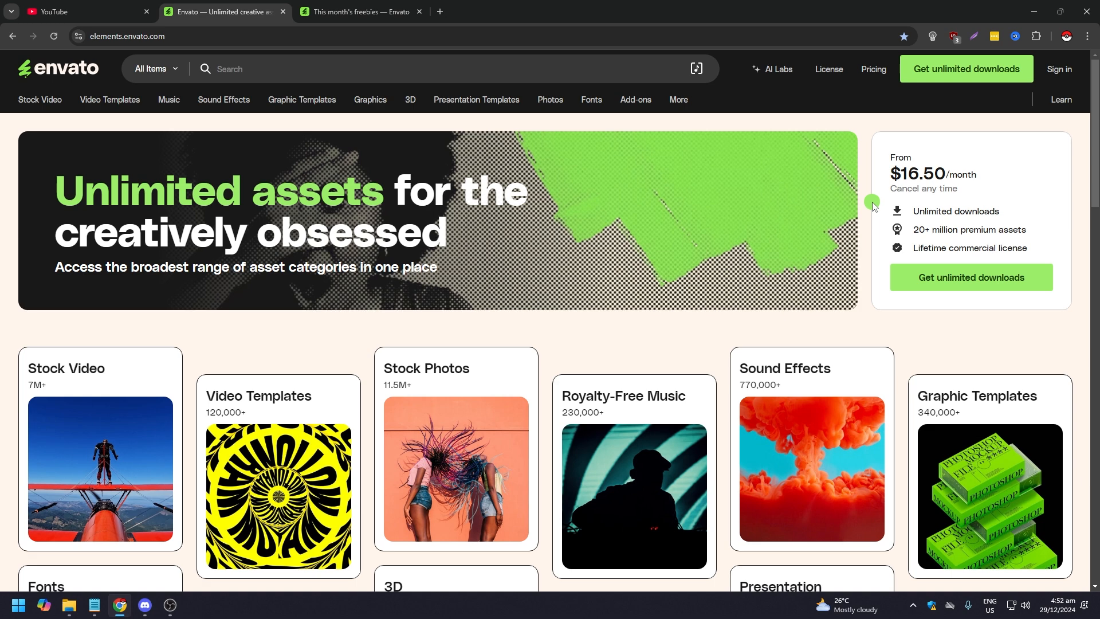
{"action": "mouse_move", "coordinate": [790, 181]}
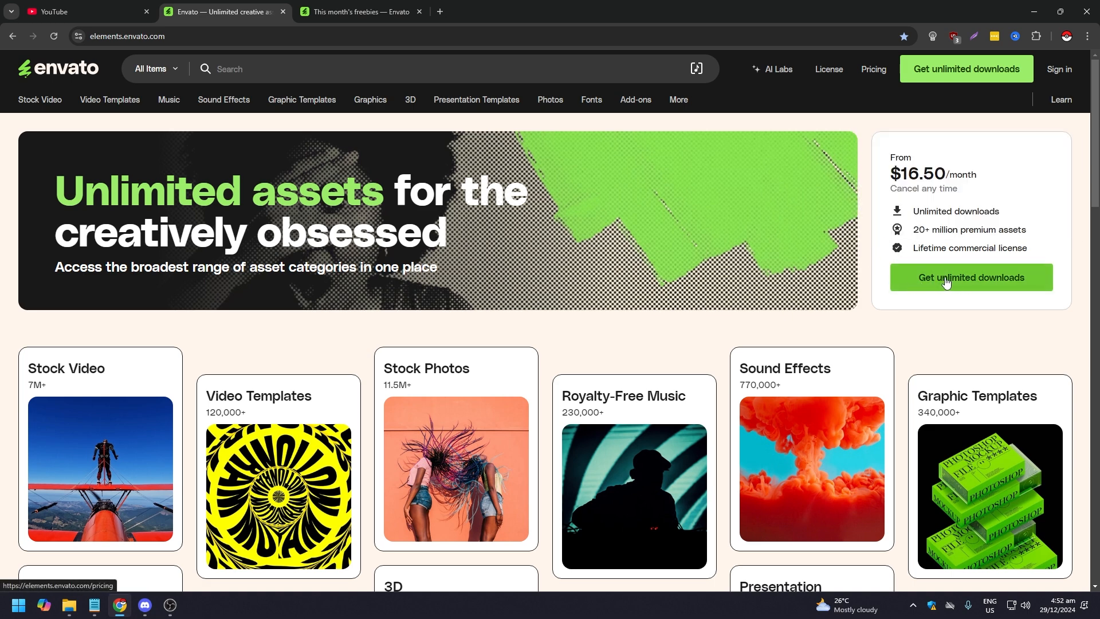
{"action": "scroll", "scroll_direction": "down", "scroll_amount": 3}
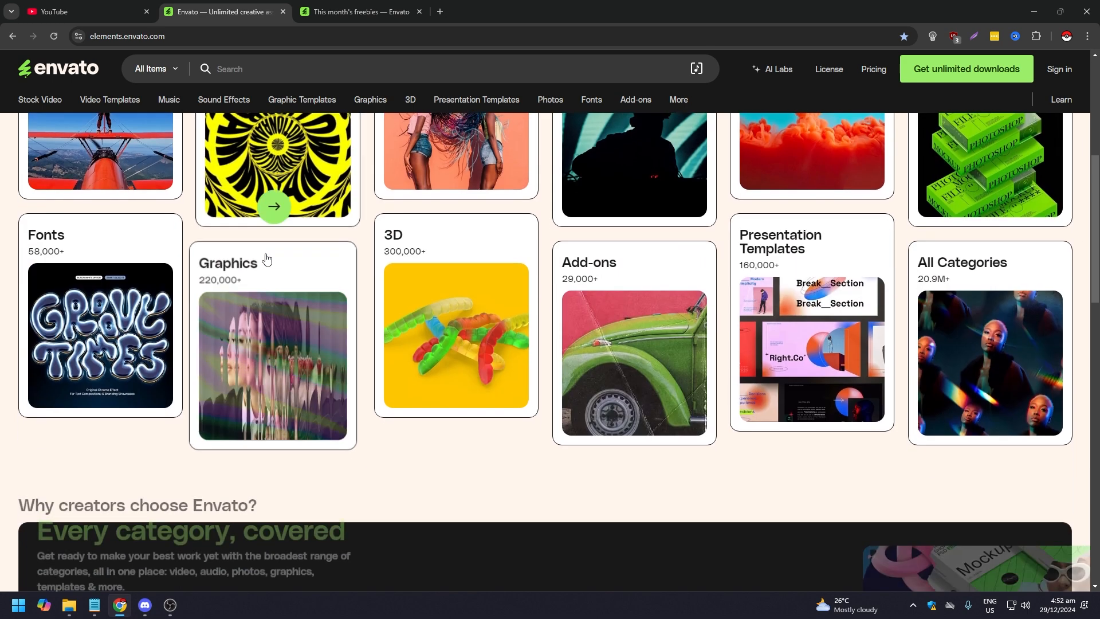
{"action": "scroll", "scroll_direction": "up", "scroll_amount": 3}
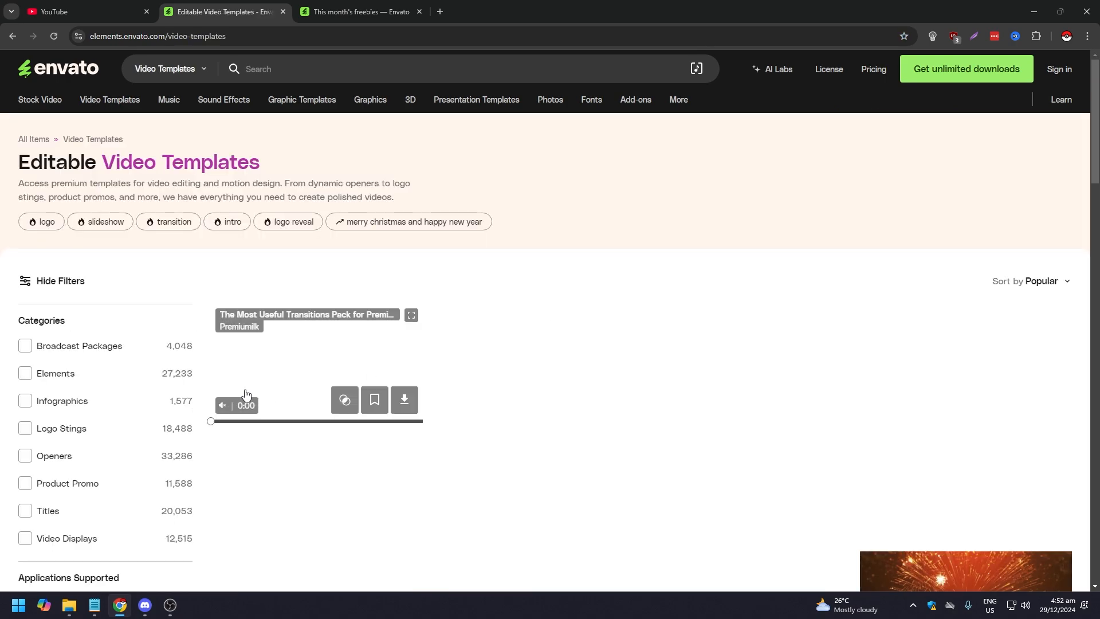
{"action": "scroll", "scroll_direction": "down", "scroll_amount": 3}
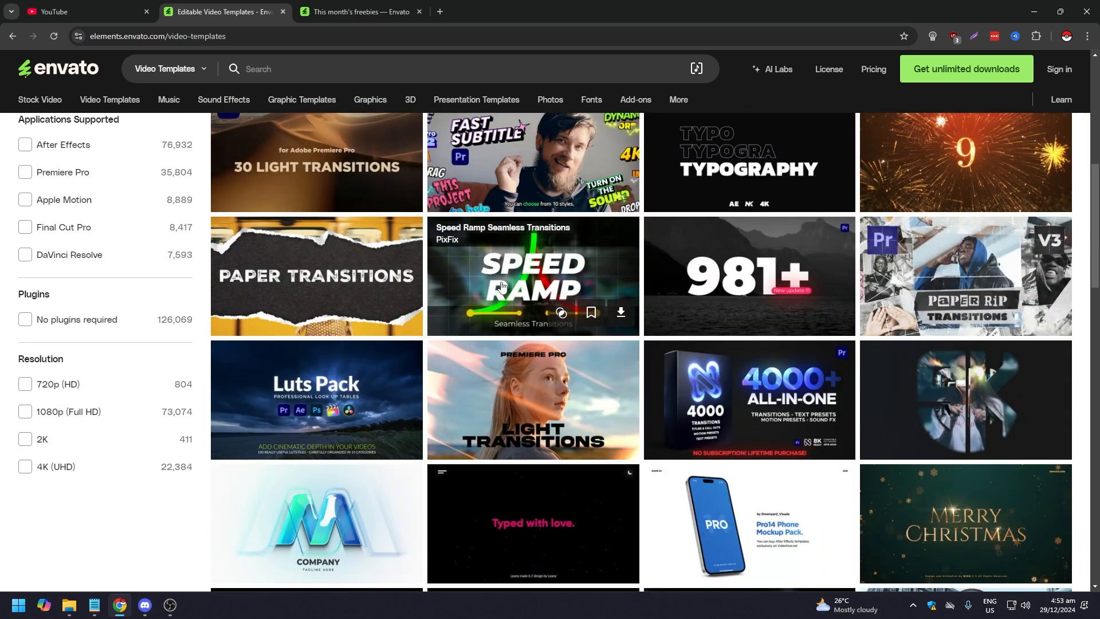
{"action": "mouse_move", "coordinate": [424, 213]}
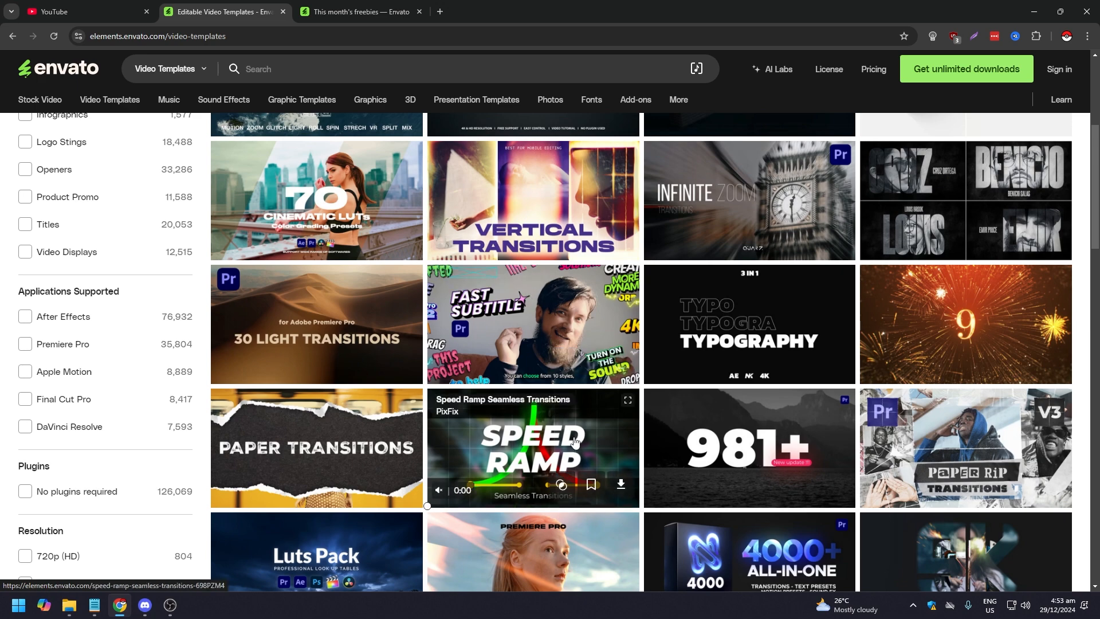
{"action": "scroll", "scroll_direction": "up", "scroll_amount": 3}
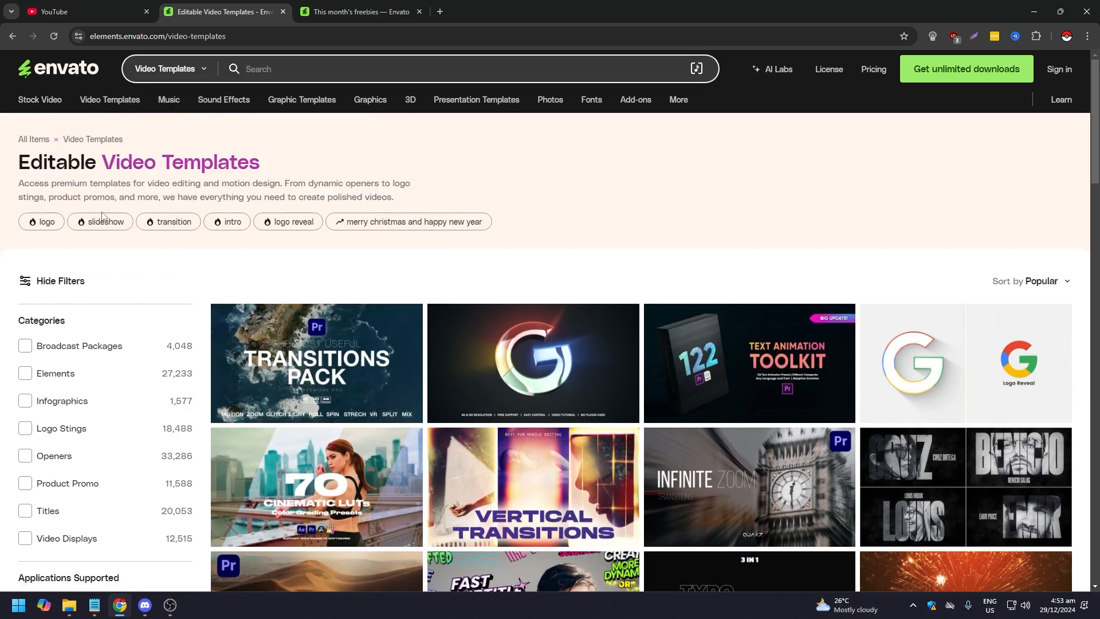
{"action": "mouse_move", "coordinate": [223, 100]}
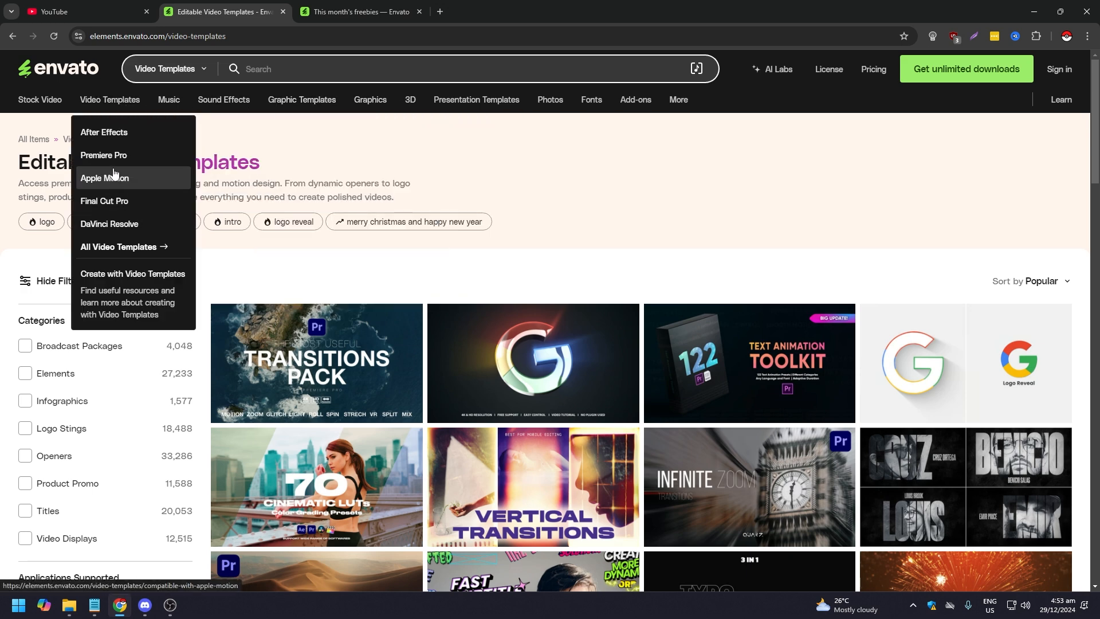
{"action": "mouse_move", "coordinate": [117, 135]}
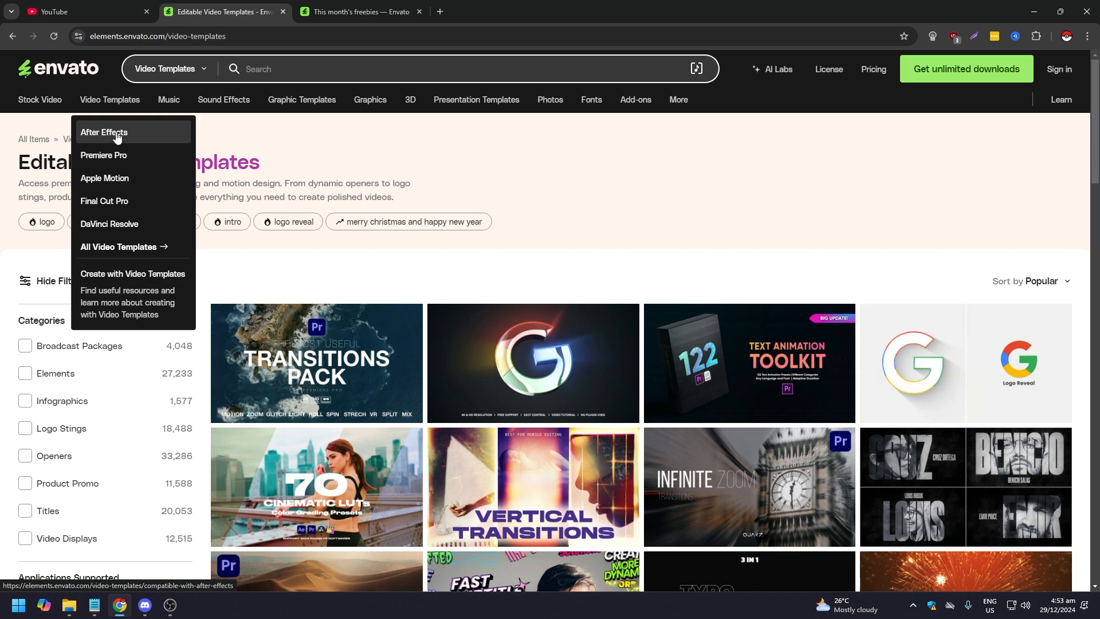
{"action": "left_click", "coordinate": [104, 133]}
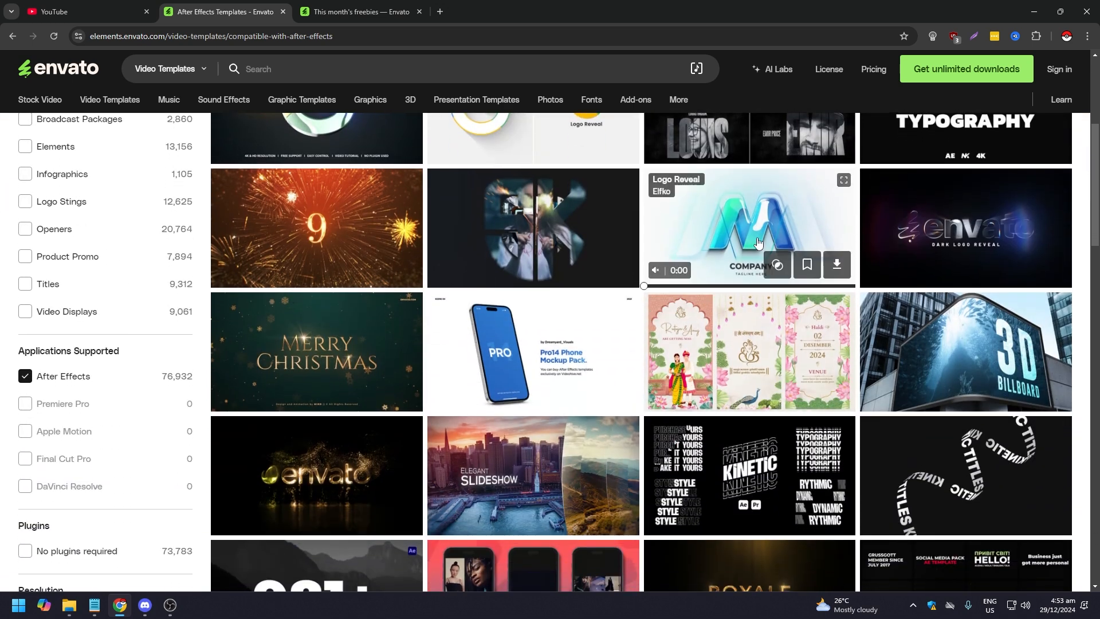
{"action": "mouse_move", "coordinate": [836, 266]}
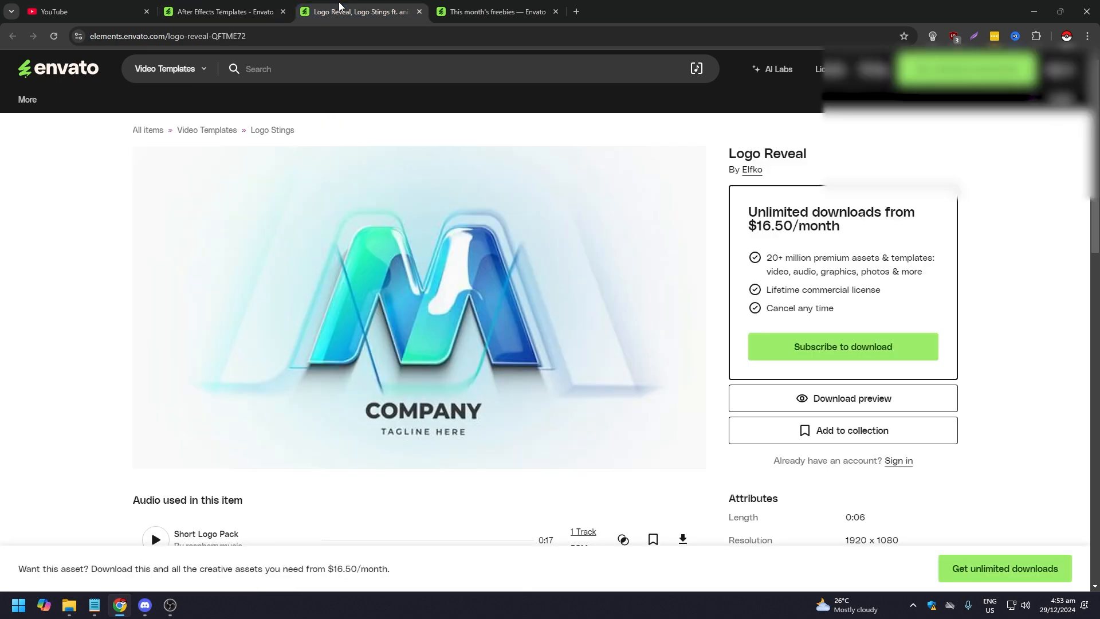
{"action": "left_click", "coordinate": [418, 307]}
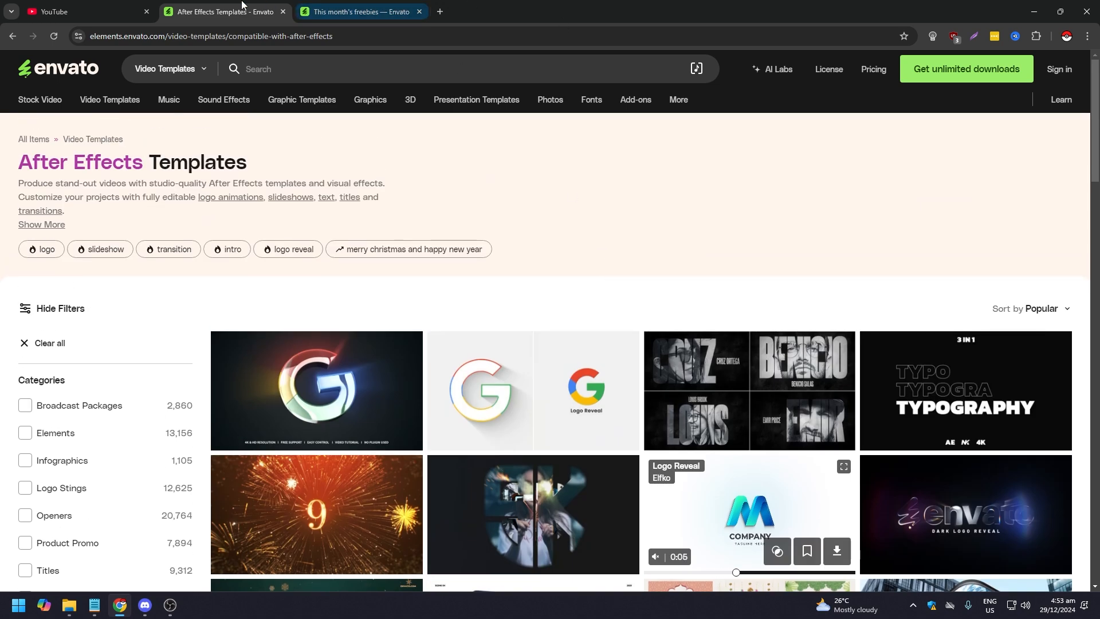
- Switch to the 'This month's freebies' tab and scroll through the twelve free items
{"action": "left_click", "coordinate": [358, 12]}
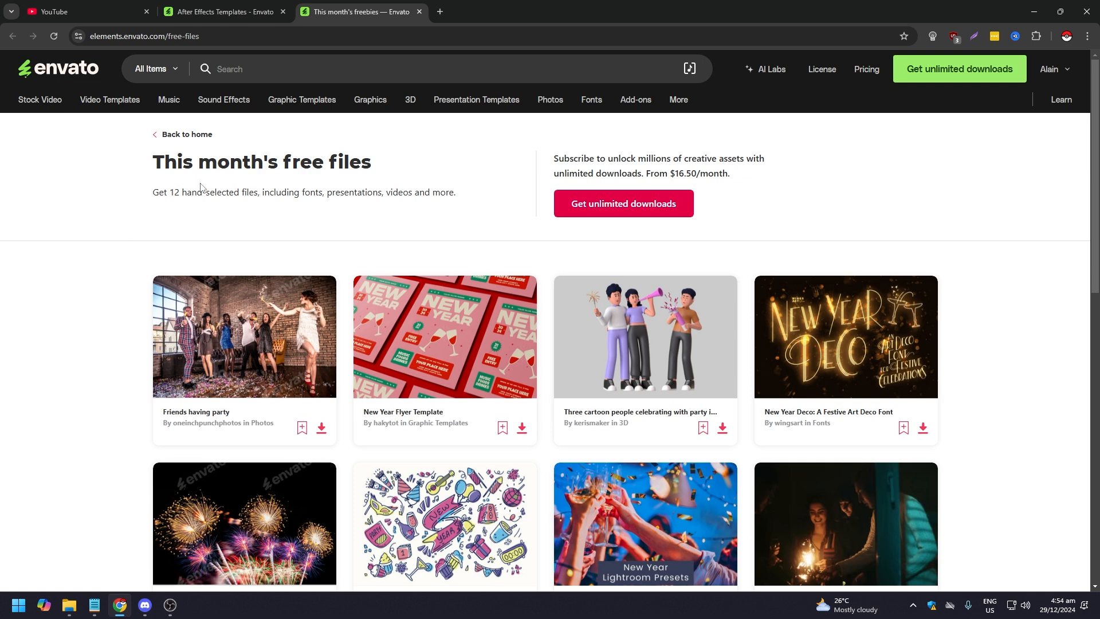
{"action": "mouse_move", "coordinate": [163, 210]}
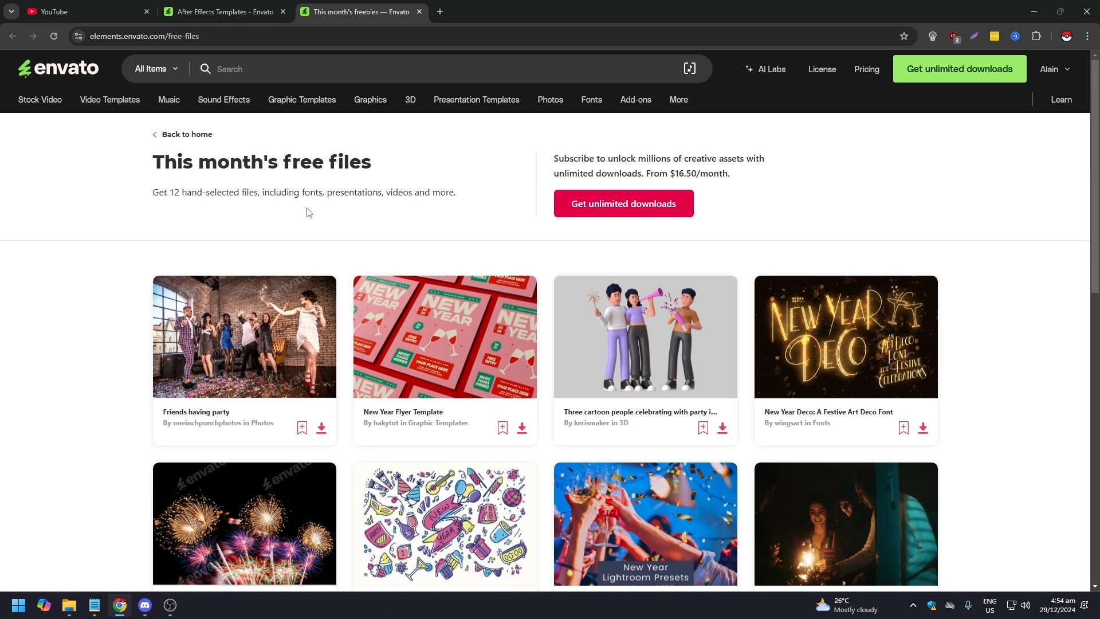
{"action": "mouse_move", "coordinate": [119, 212]}
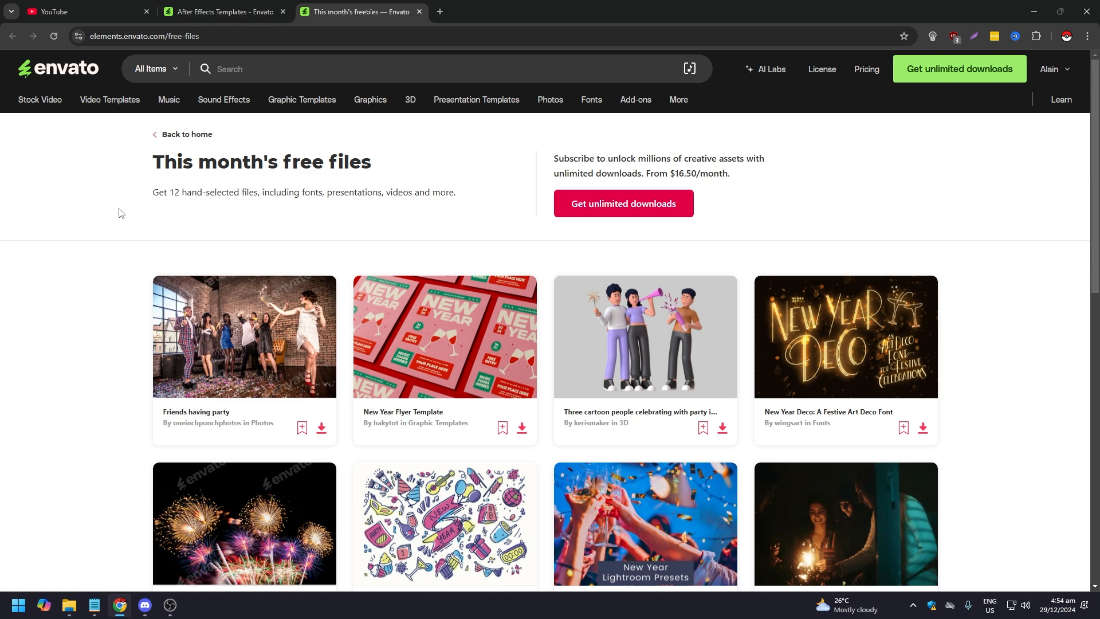
{"action": "mouse_move", "coordinate": [114, 287]}
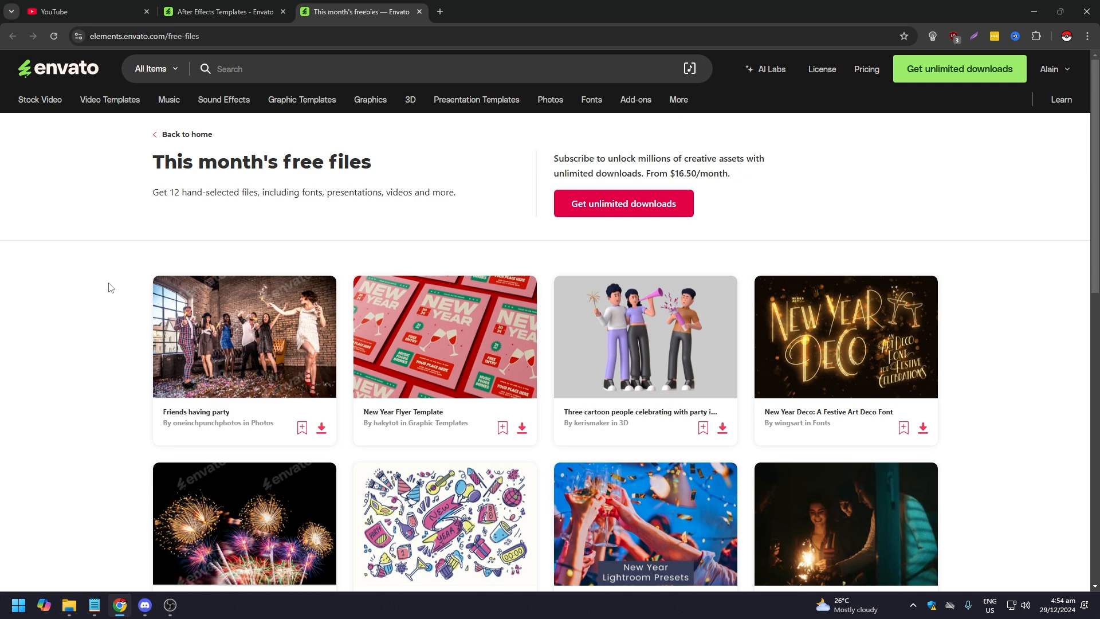
{"action": "scroll", "scroll_direction": "down", "scroll_amount": 3}
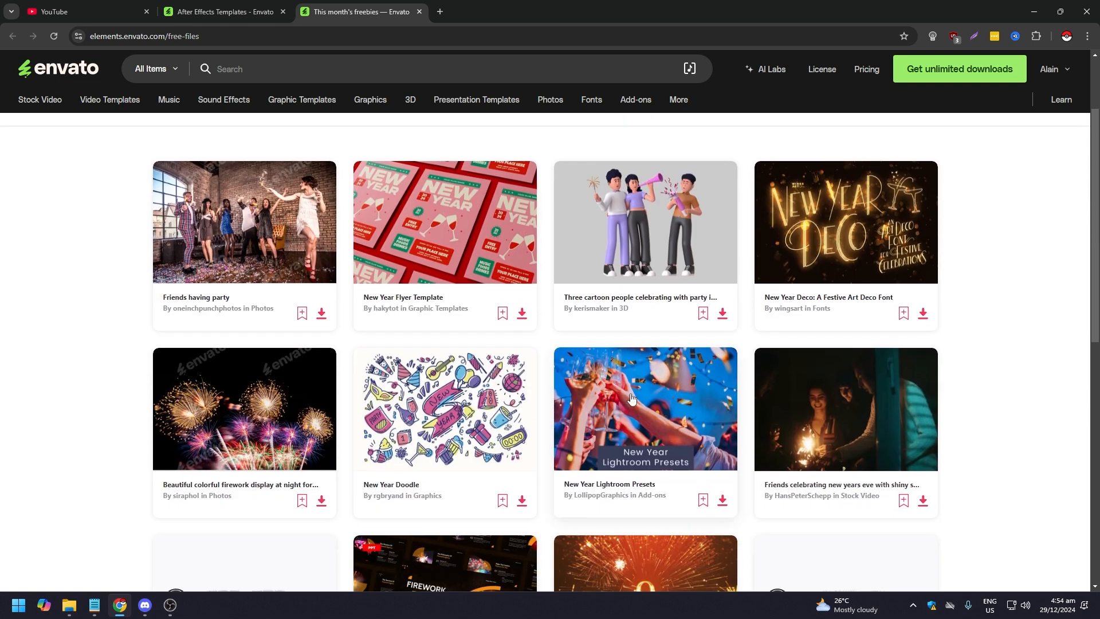
{"action": "mouse_move", "coordinate": [595, 496]}
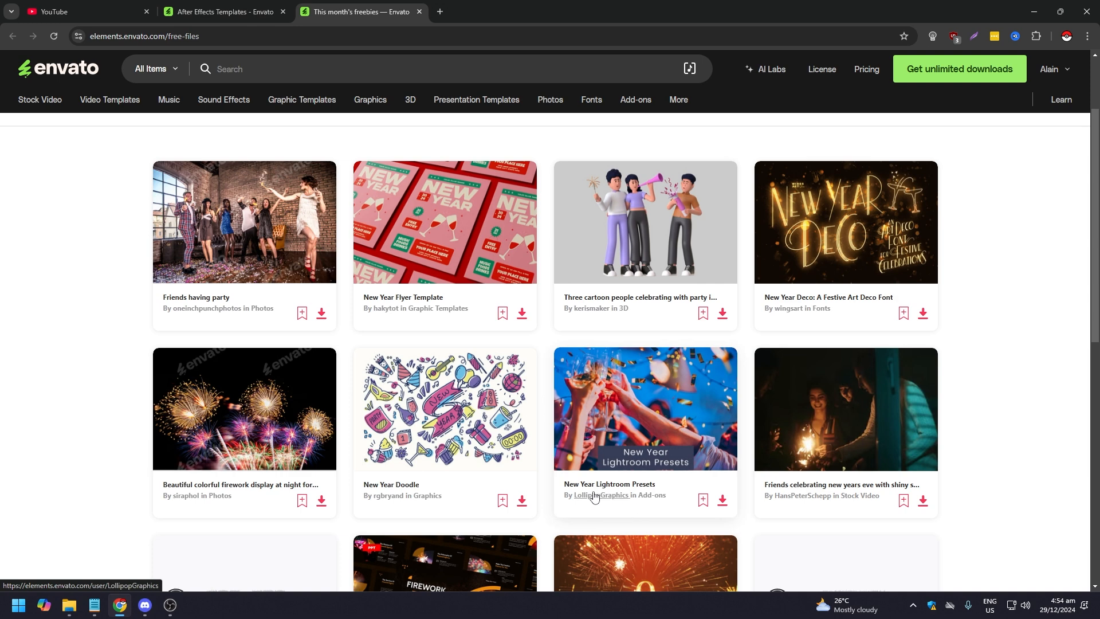
{"action": "mouse_move", "coordinate": [631, 489]}
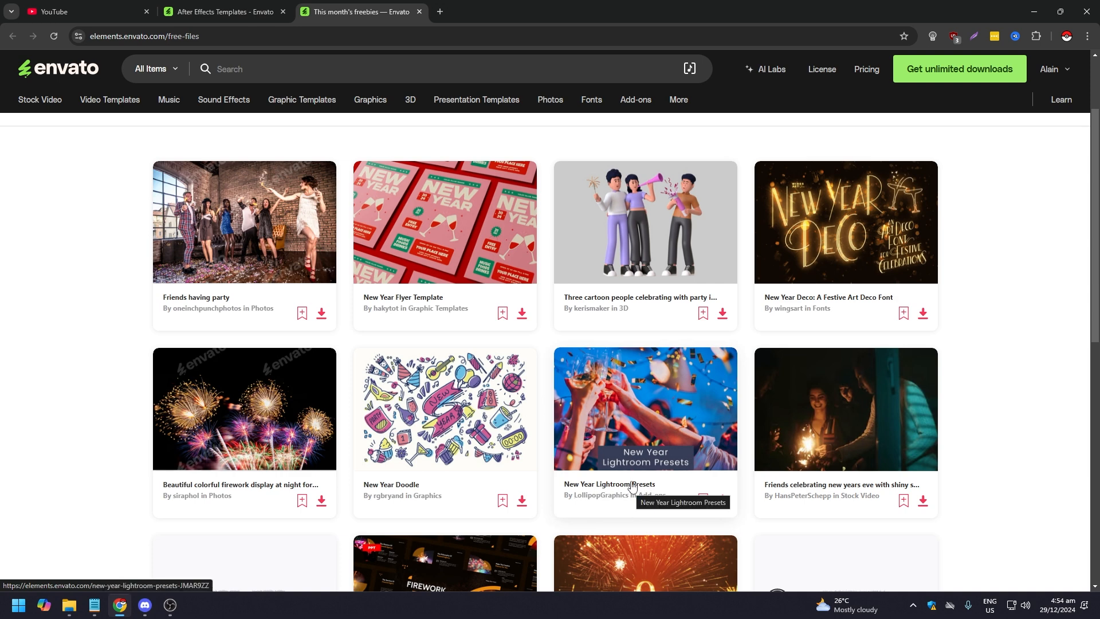
{"action": "mouse_move", "coordinate": [146, 390]}
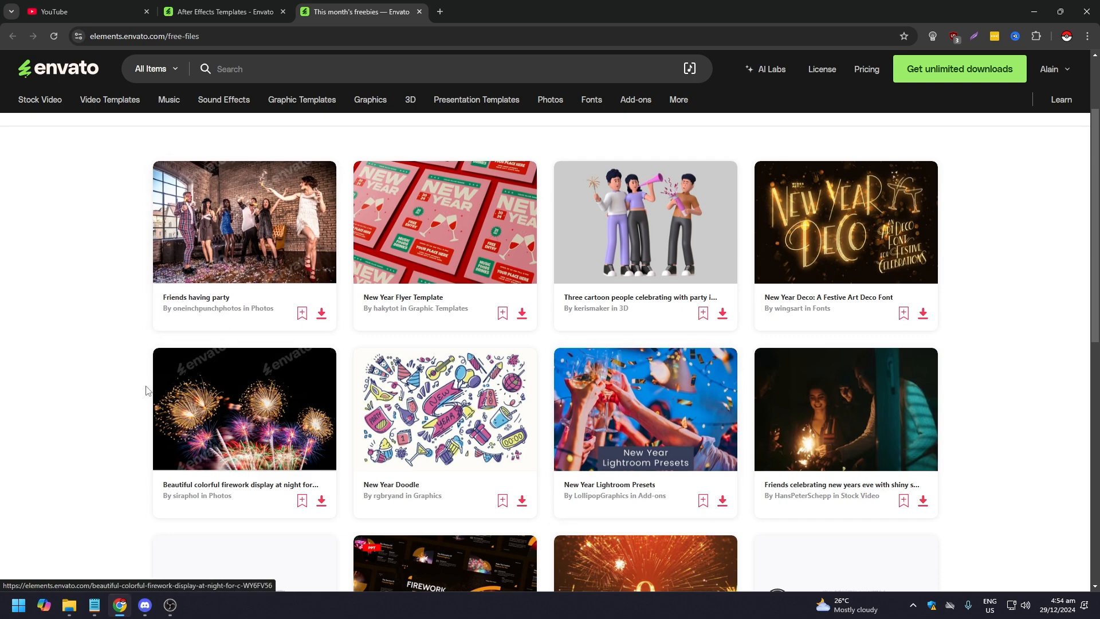
{"action": "scroll", "scroll_direction": "down", "scroll_amount": 3}
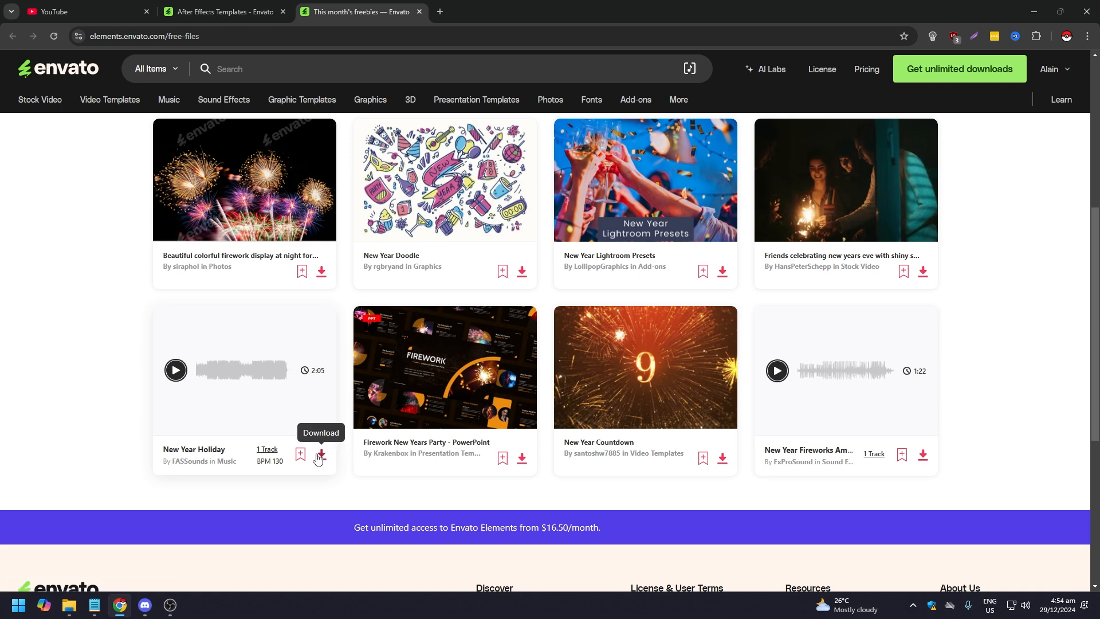
{"action": "mouse_move", "coordinate": [175, 371]}
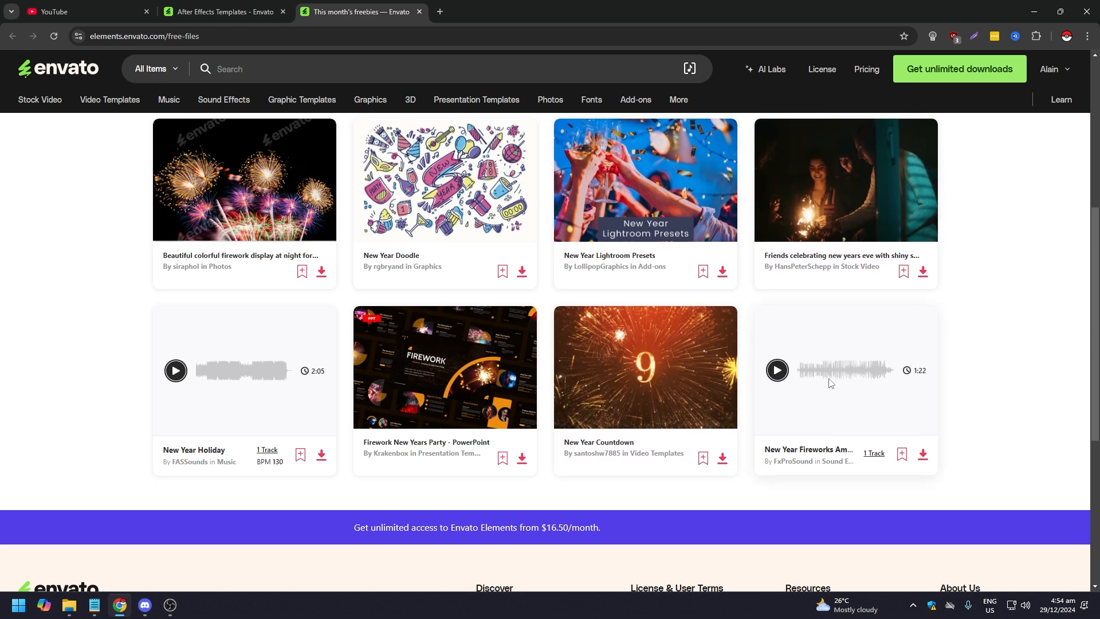
{"action": "mouse_move", "coordinate": [935, 337]}
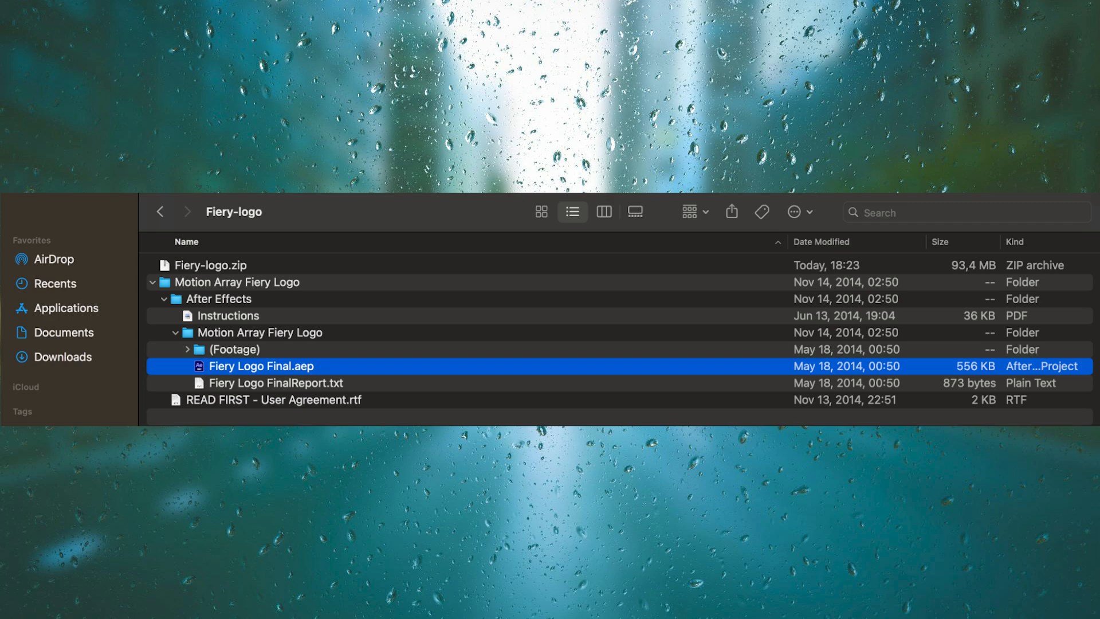
- Open Fiery Logo Final.aep from Finder and accept the older-project conversion
{"action": "double_click", "coordinate": [261, 366]}
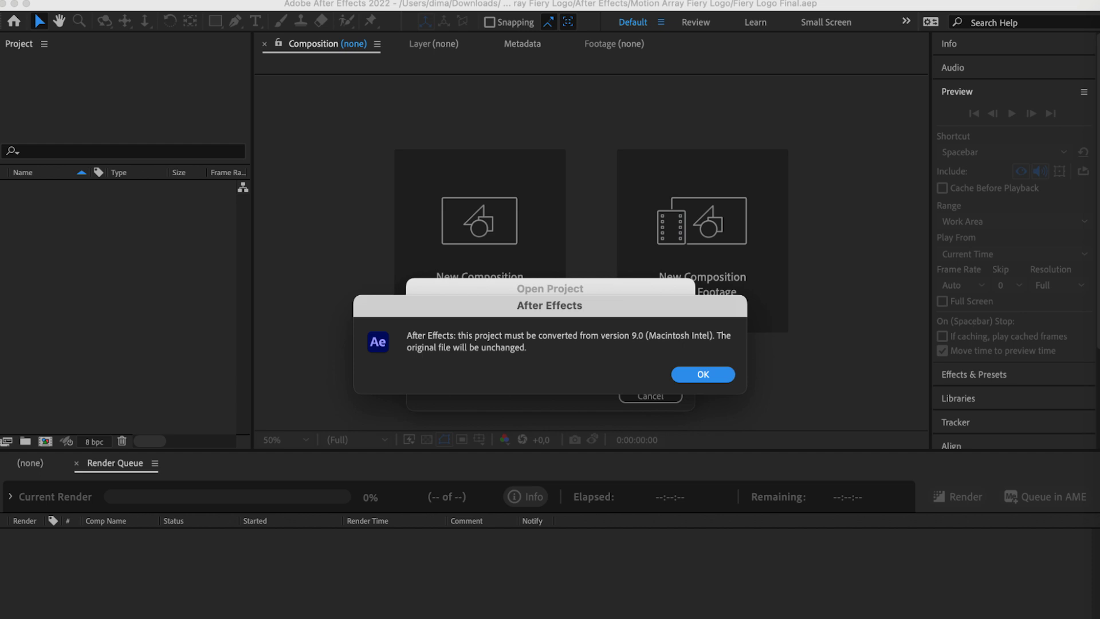
{"action": "left_click", "coordinate": [703, 374]}
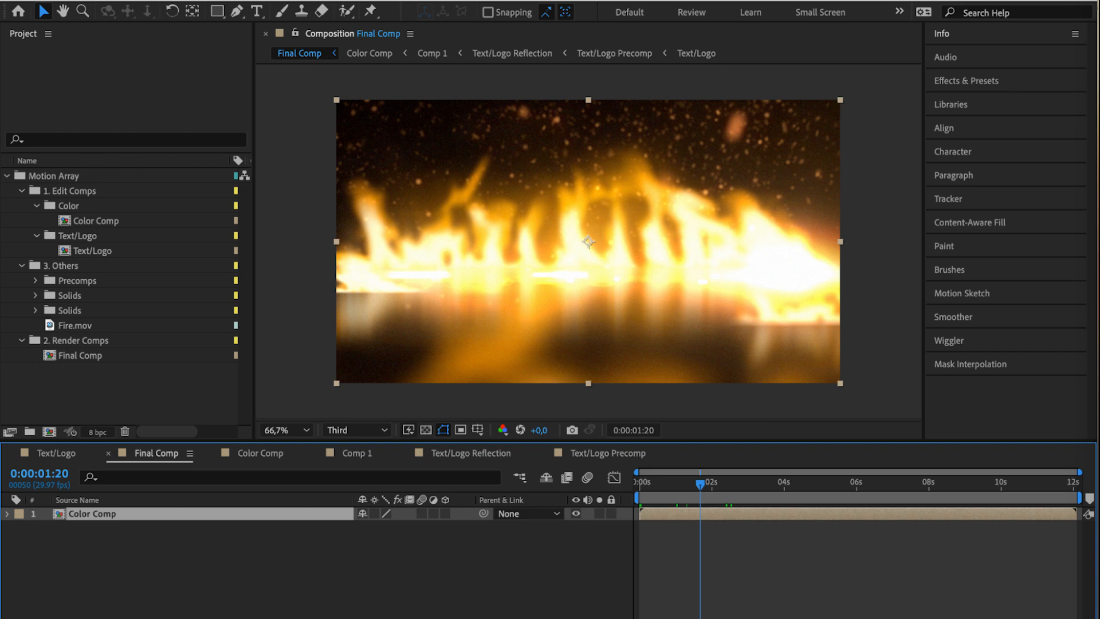
- Open Color Comp from the Project panel in the viewer and timeline
{"action": "double_click", "coordinate": [95, 236]}
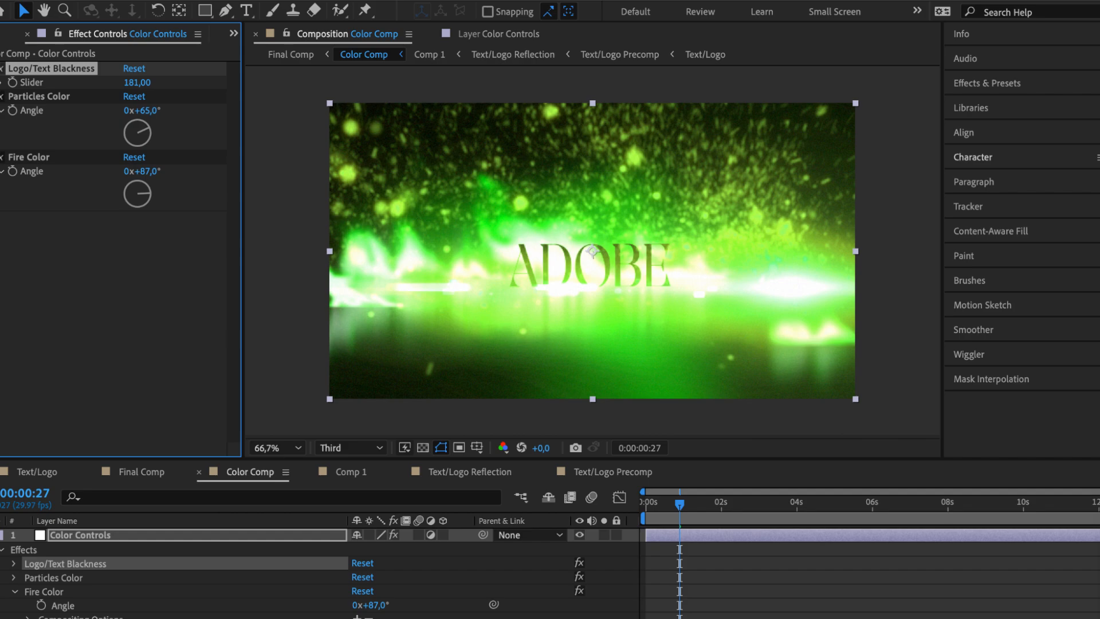
- Set Fire Color Angle to 87° and Particles Color Angle to 65° on Color Controls
{"action": "left_click", "coordinate": [522, 137]}
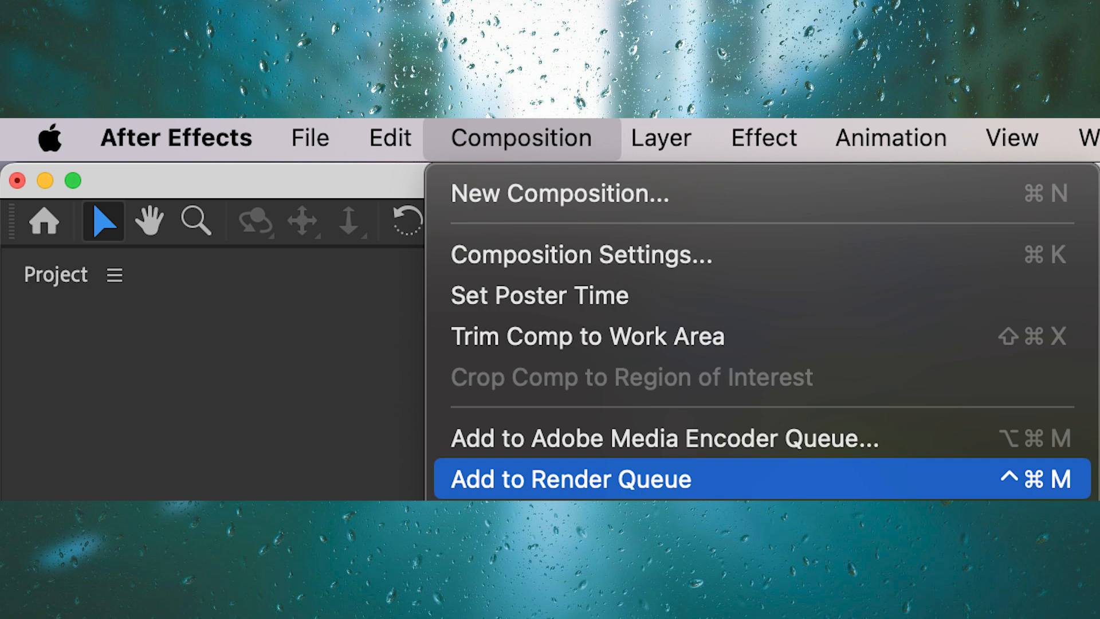
- Queue Final Comp in the render queue via Composition > Add to Render Queue
{"action": "left_click", "coordinate": [570, 479]}
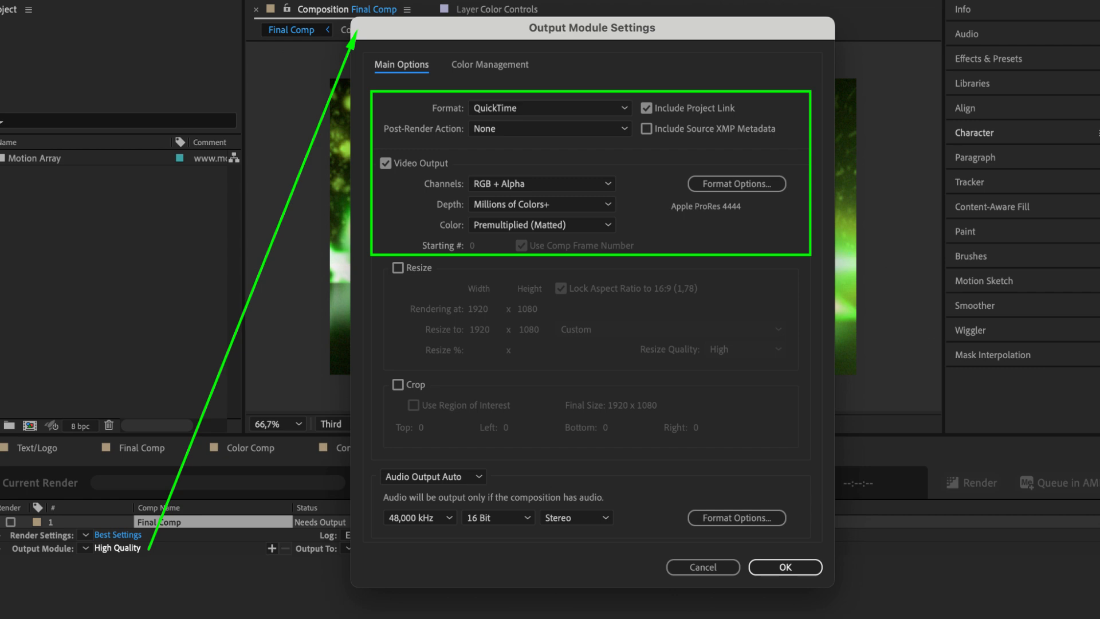
- Set Final Comp's output module to QuickTime with RGB + Alpha, saving Final Comp.mov
{"action": "left_click", "coordinate": [784, 567]}
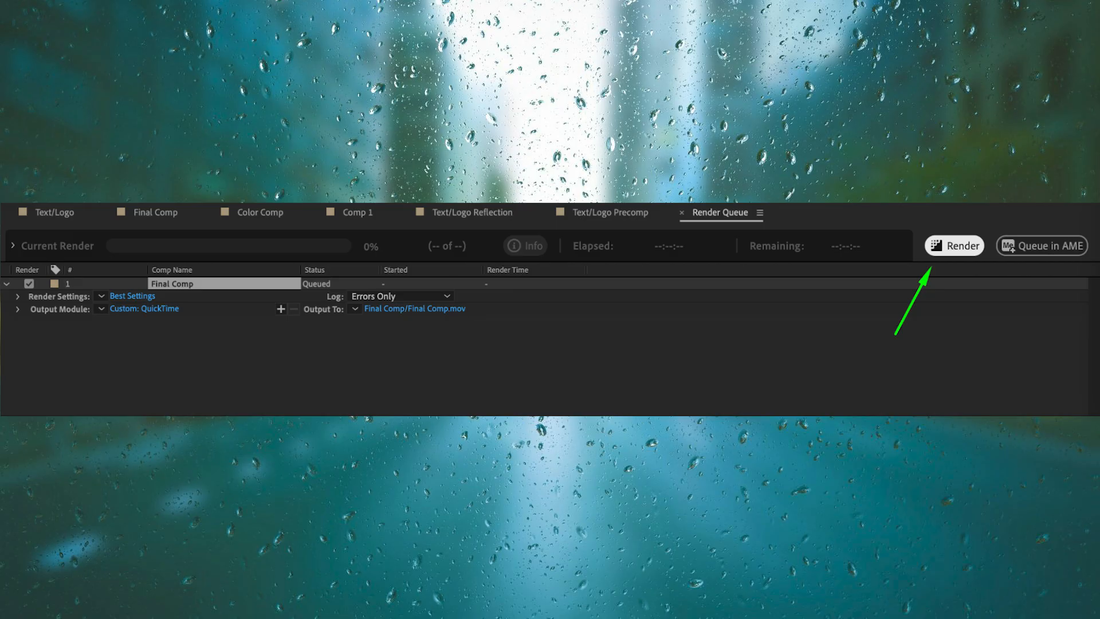